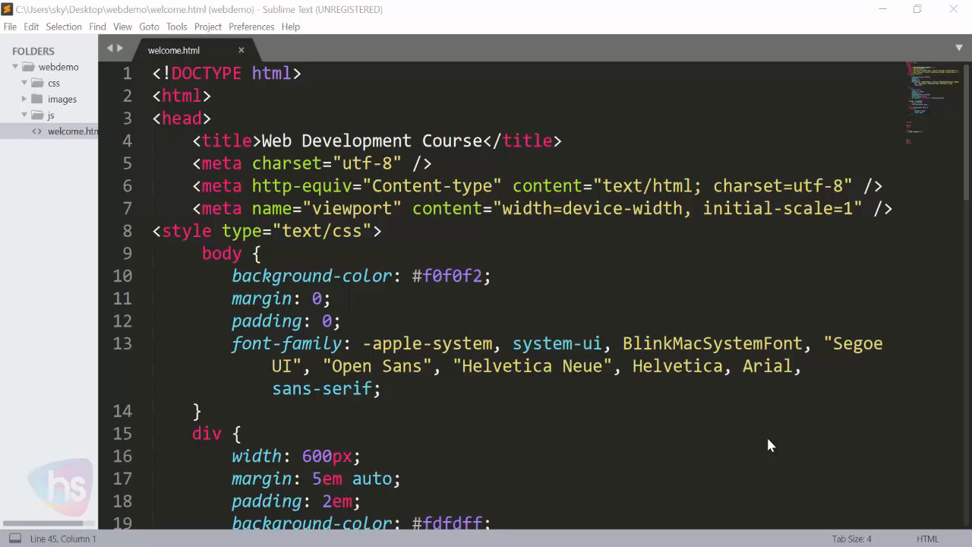
mouse_move(695, 422)
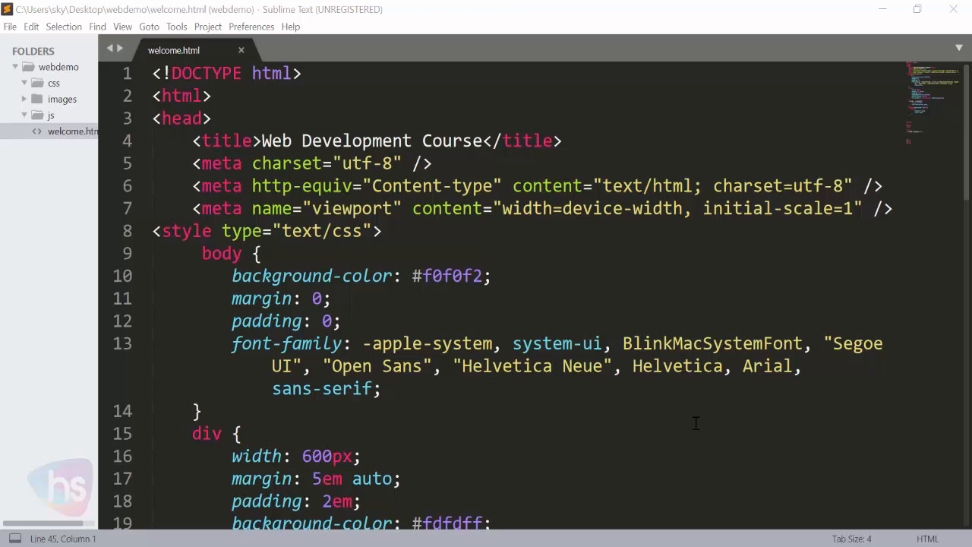
Locate and highlight the HTML Entities heading line in the document
left_click(211, 185)
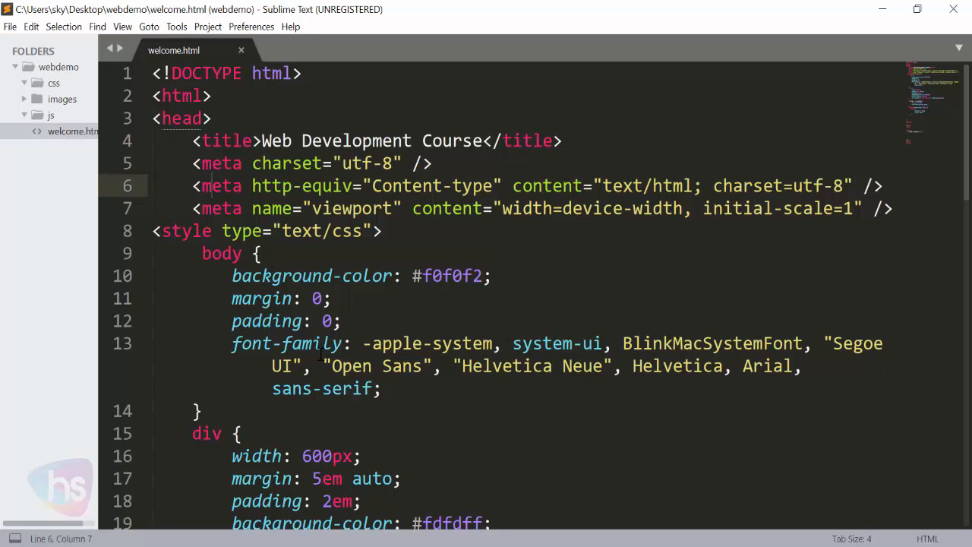
scroll("down", 3)
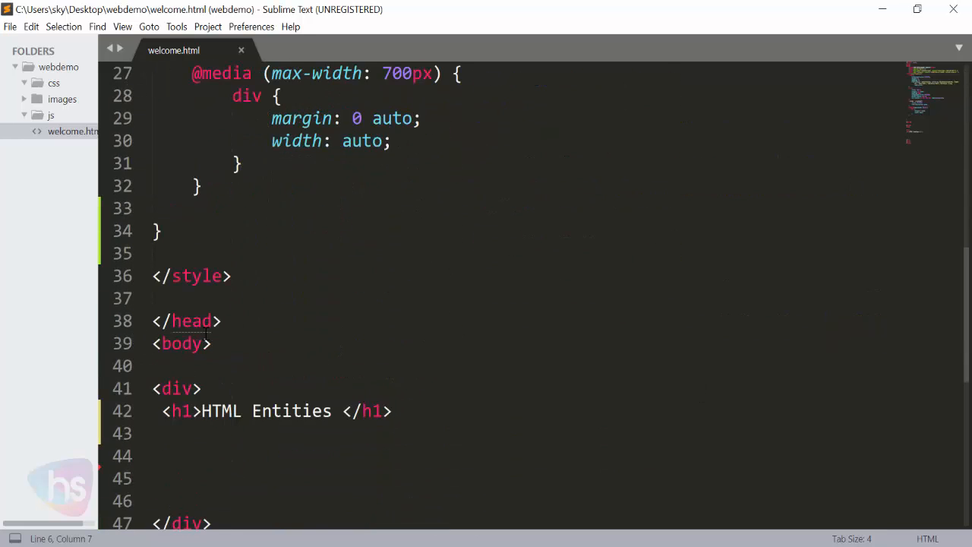
left_click(391, 411)
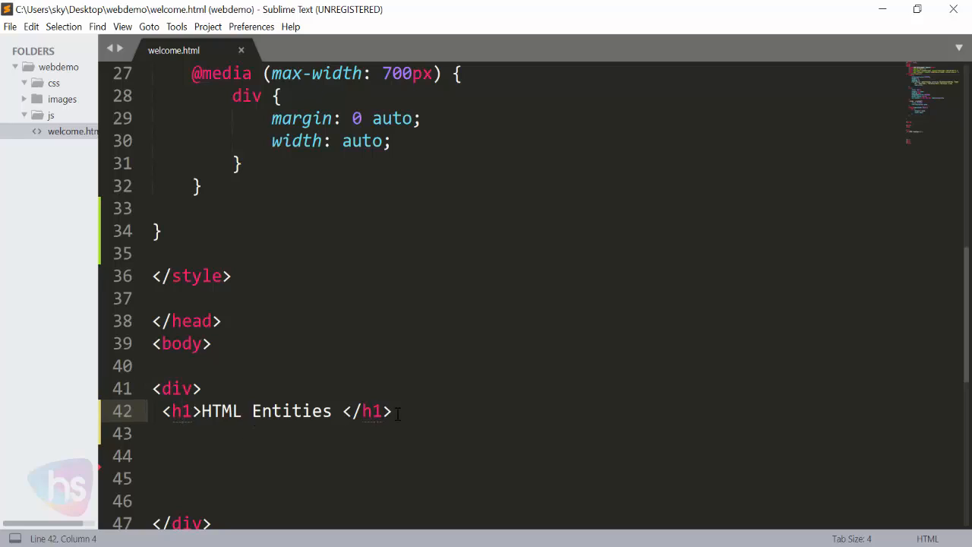
triple_click(274, 411)
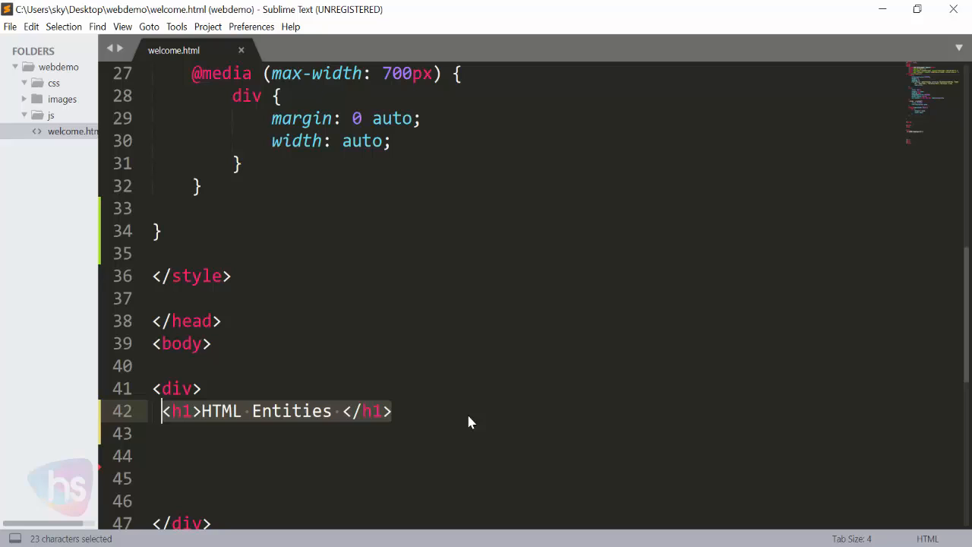
mouse_move(615, 318)
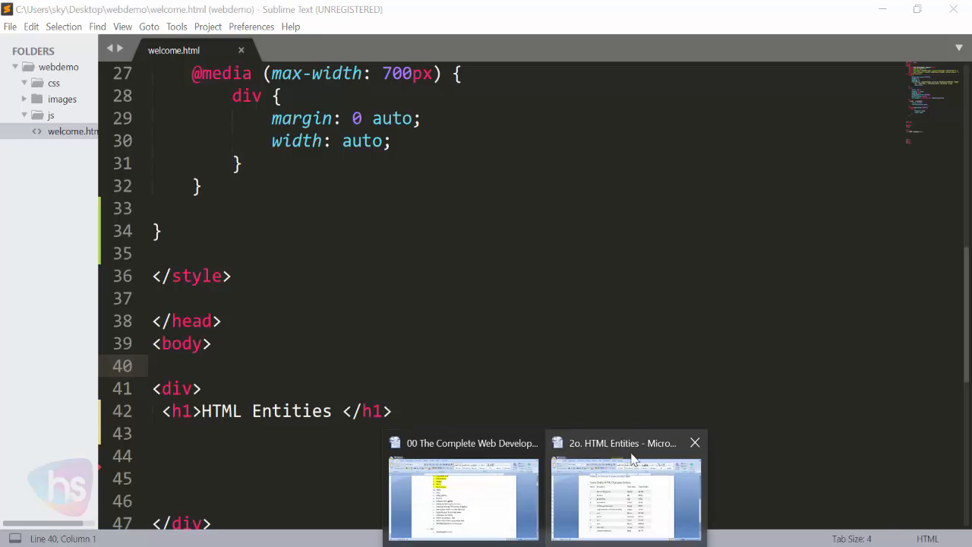
Review the HTML Entities notes, highlighting the less-than sign and the entity name example
left_click(625, 499)
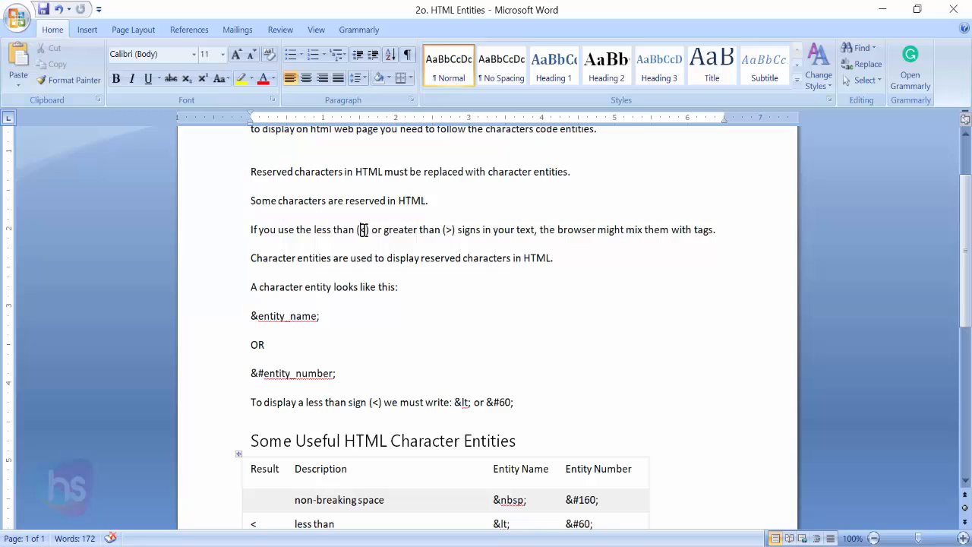
double_click(361, 229)
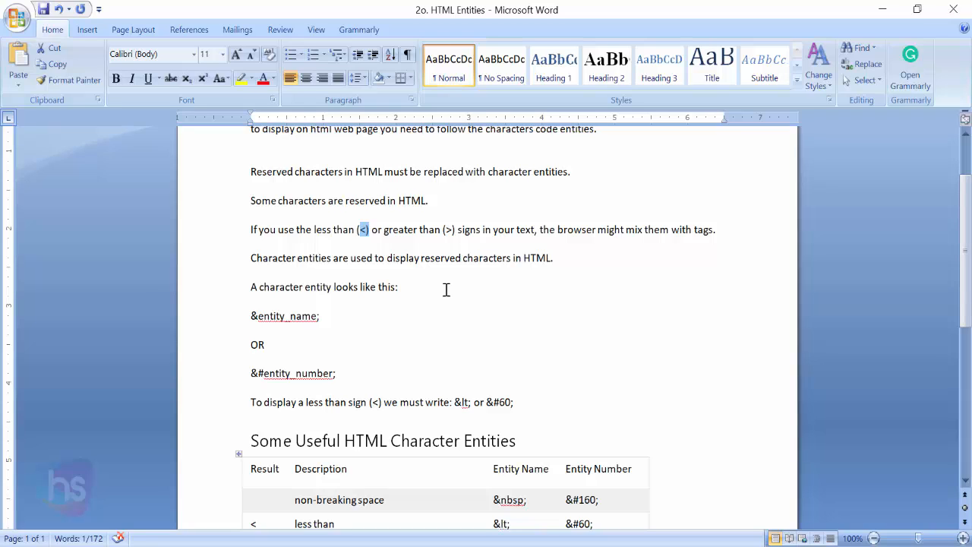
mouse_move(458, 286)
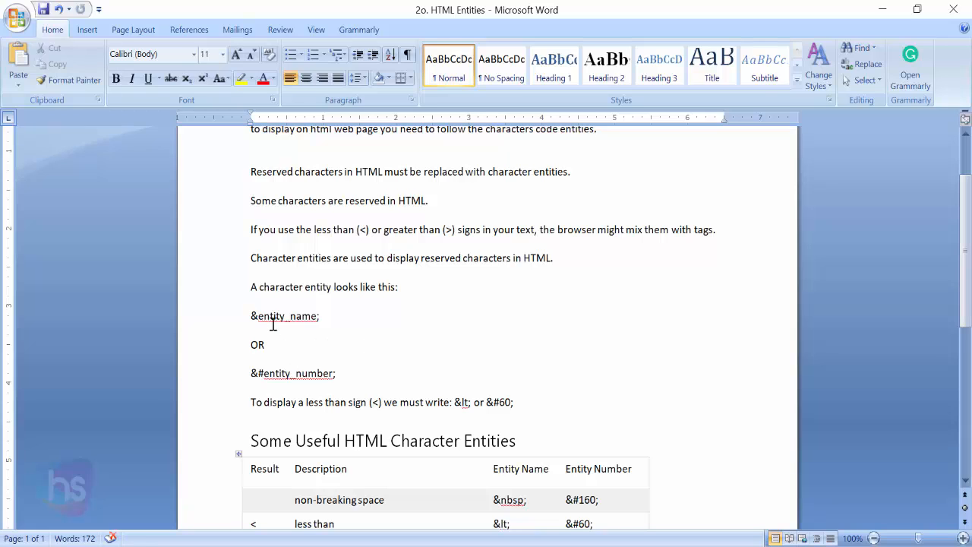
double_click(286, 316)
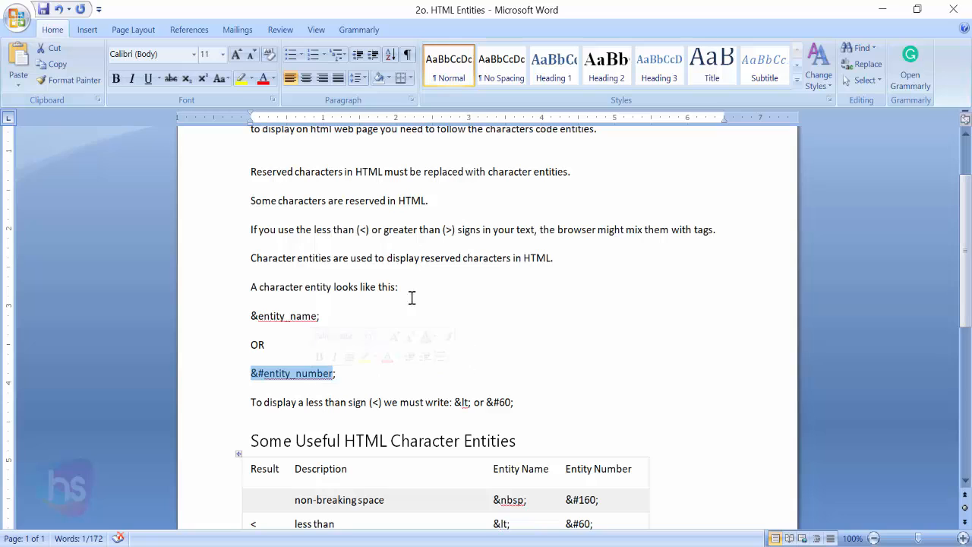
scroll("down", 3)
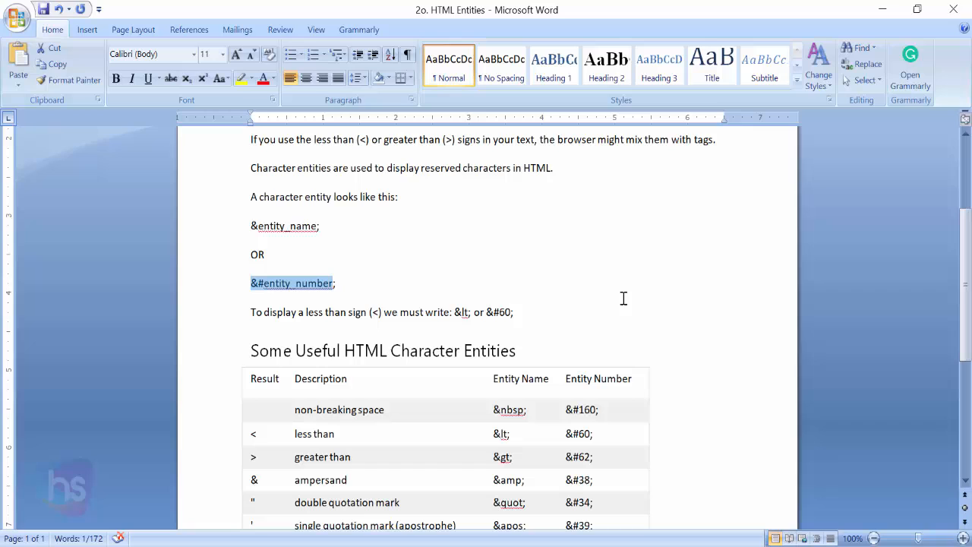
mouse_move(291, 361)
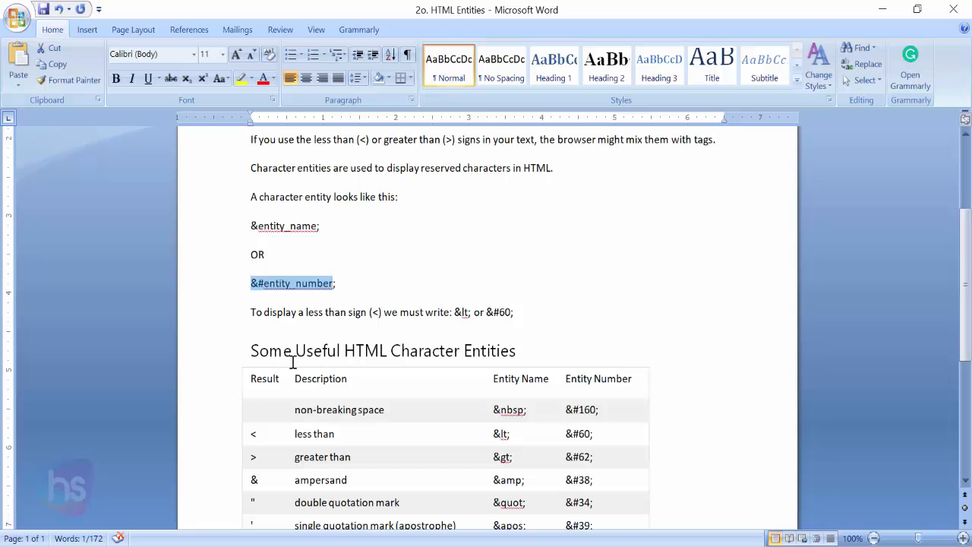
mouse_move(620, 343)
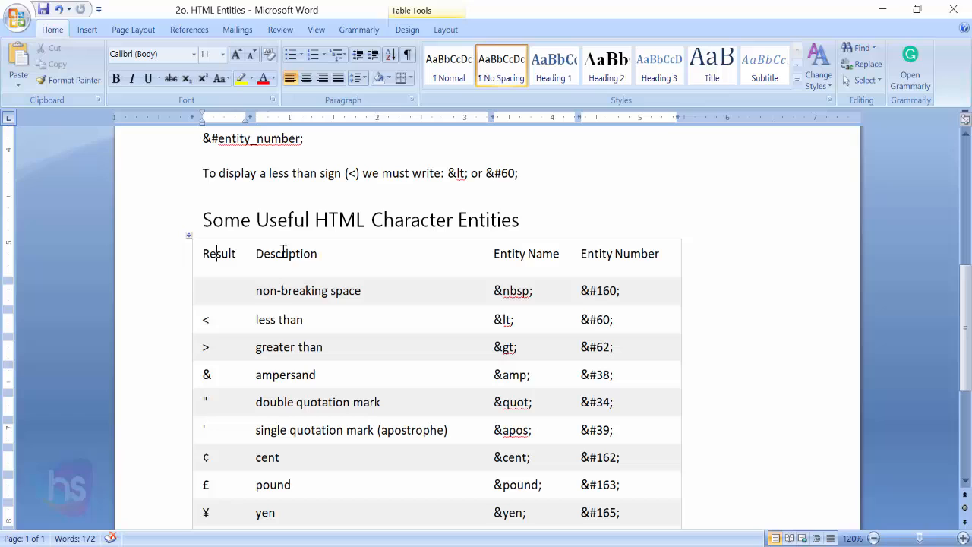
Review the Entity Name table with the &#160; non-breaking space entry, then return to welcome.html
double_click(285, 252)
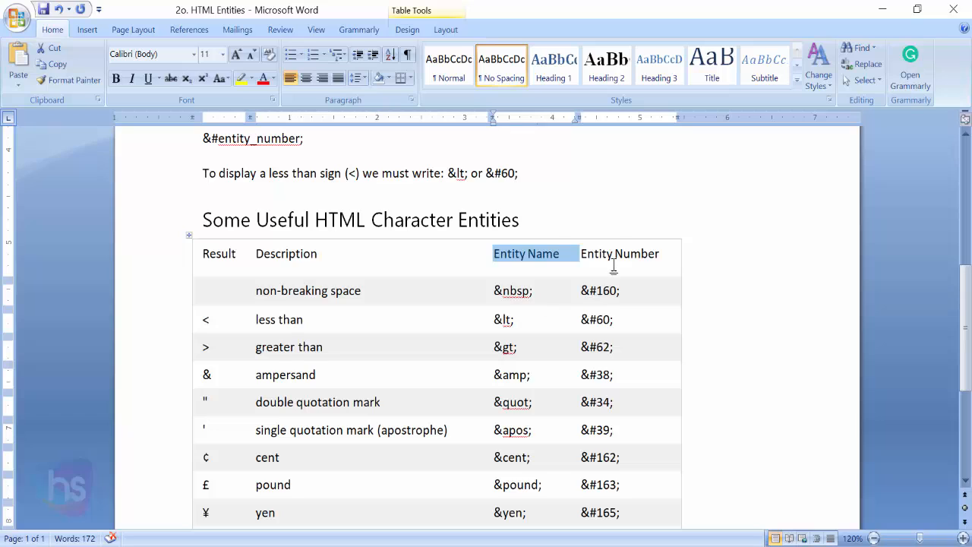
mouse_move(668, 343)
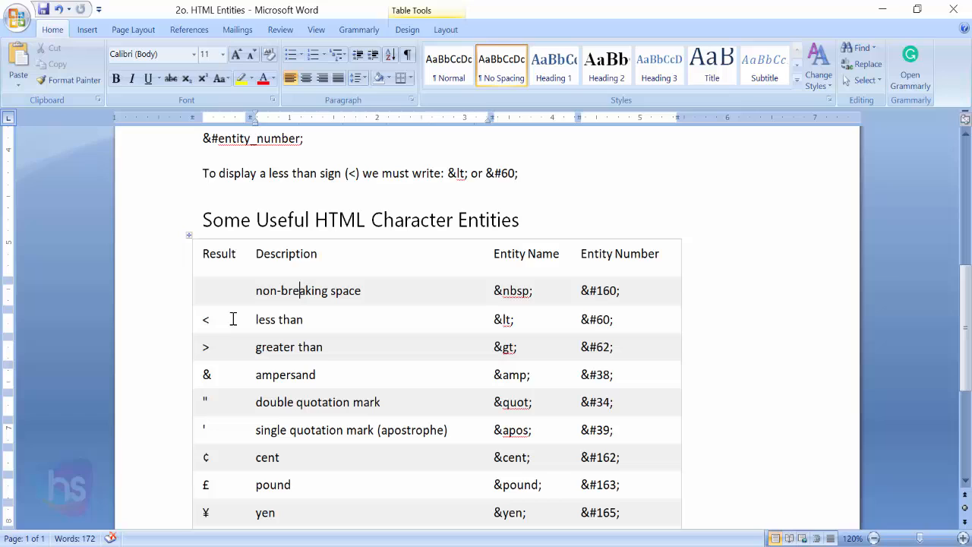
mouse_move(525, 296)
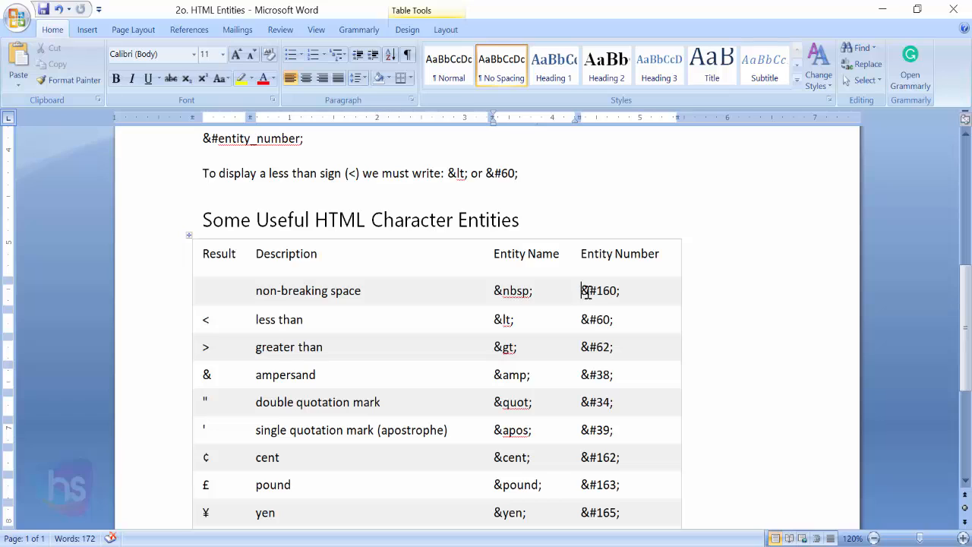
left_click(620, 292)
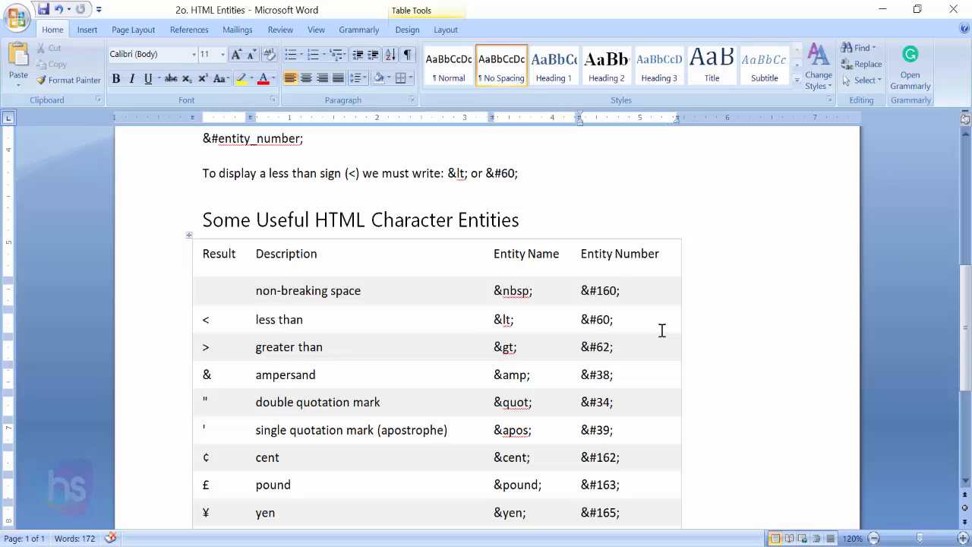
mouse_move(621, 456)
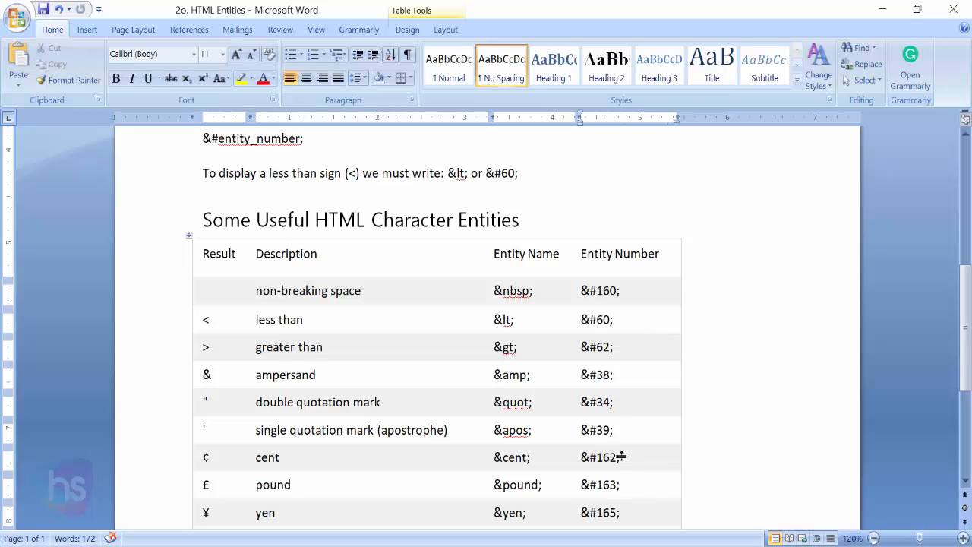
left_click(620, 290)
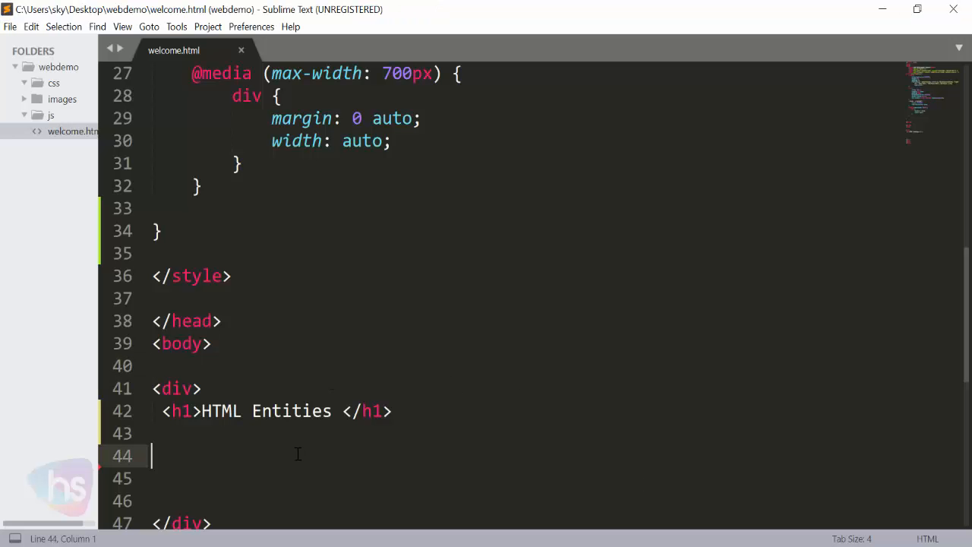
Add a paragraph reading 'This is a Letter' on line 44 and save the file
type("<p></p>")
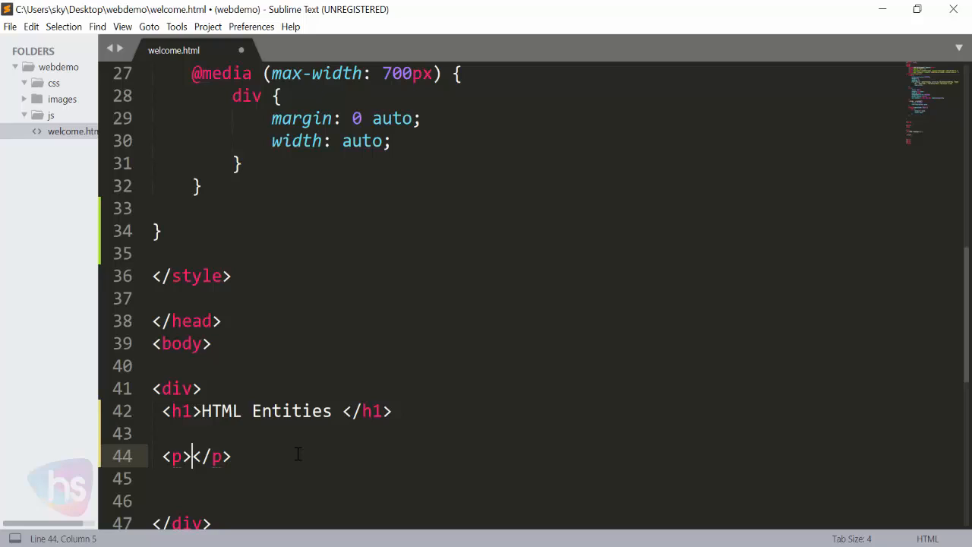
type("This is")
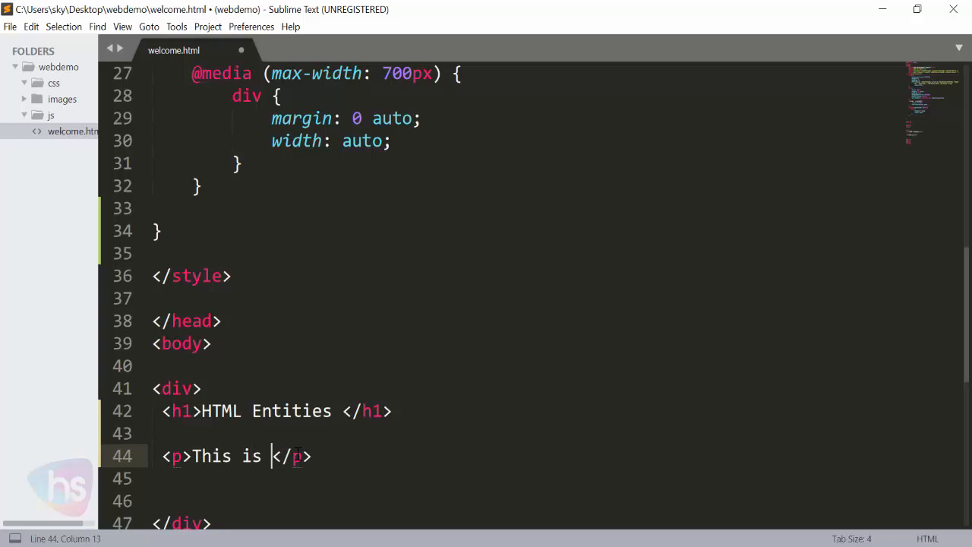
type("a Letter")
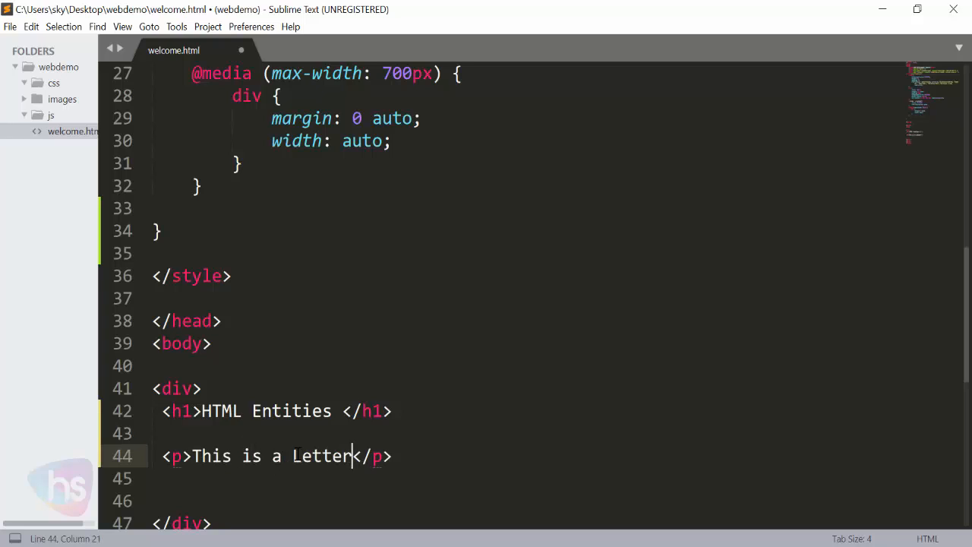
key("ctrl+s")
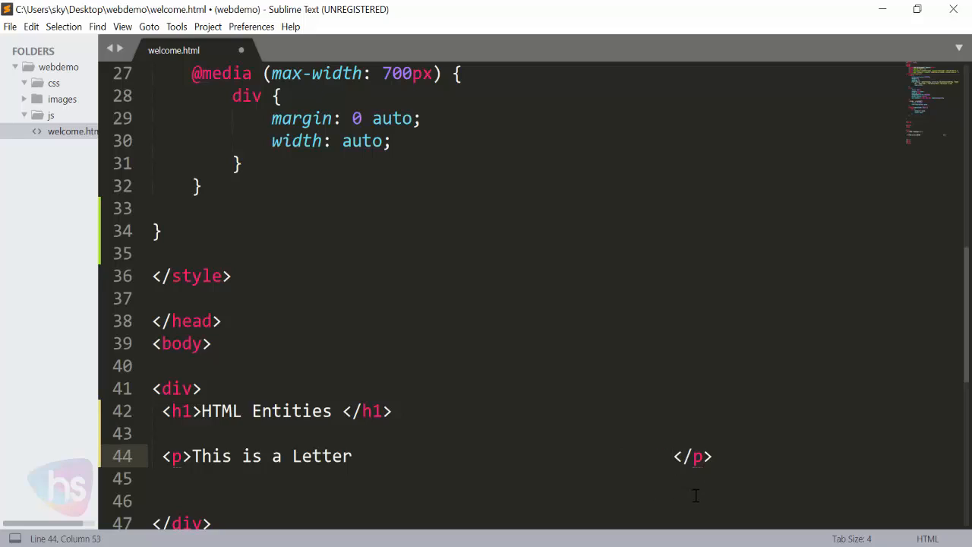
Append 'letter2' after a long run of spaces and switch to the browser
type("letter")
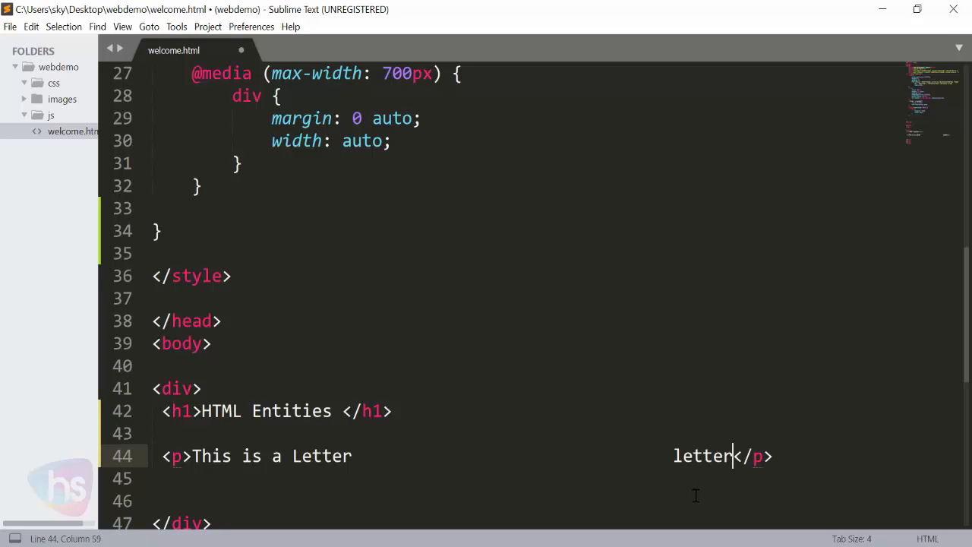
type("2")
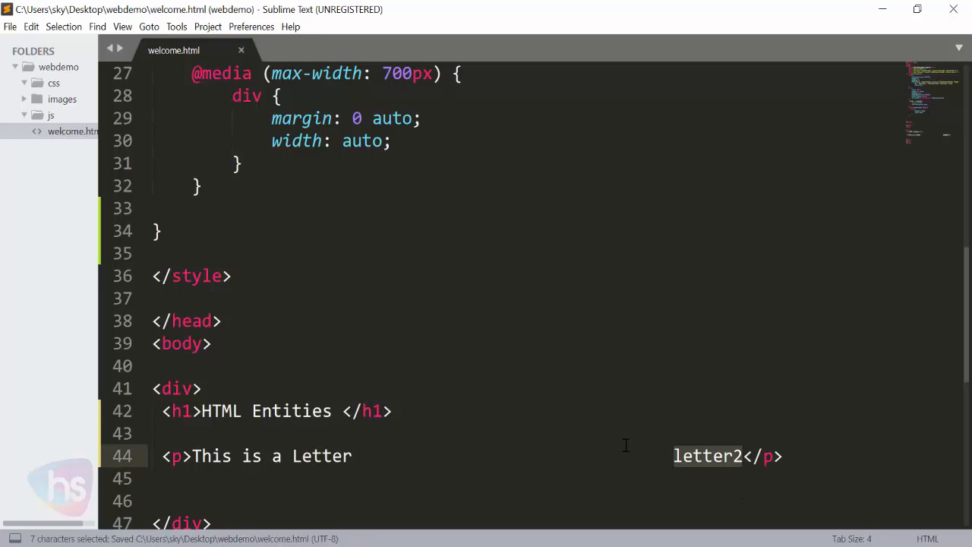
left_click(85, 12)
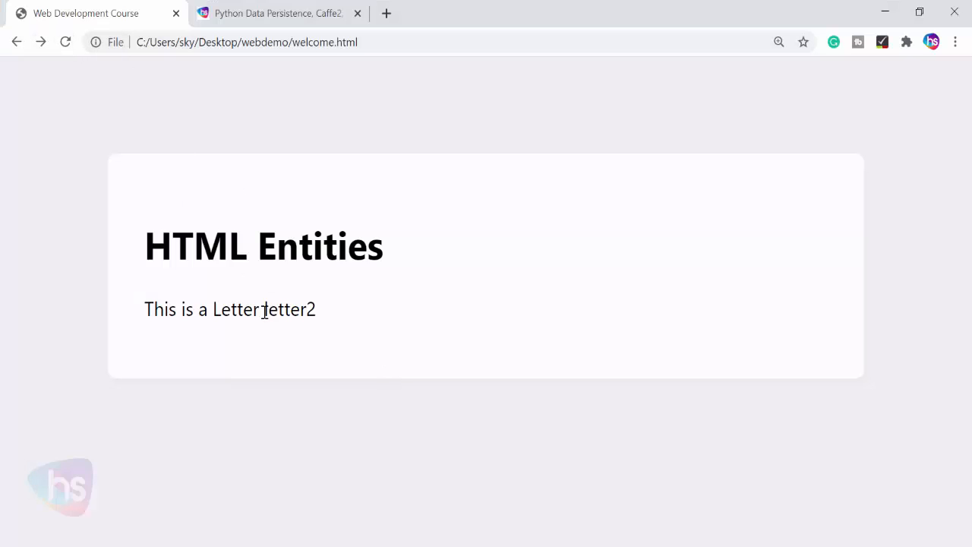
Highlight letter2 to show the spaces collapsed to one, then return to the notes
double_click(287, 310)
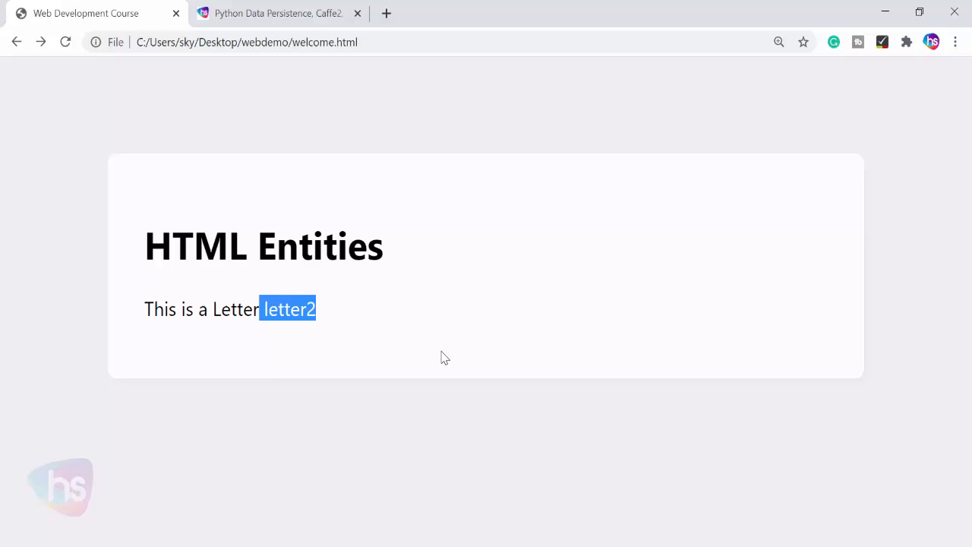
mouse_move(443, 339)
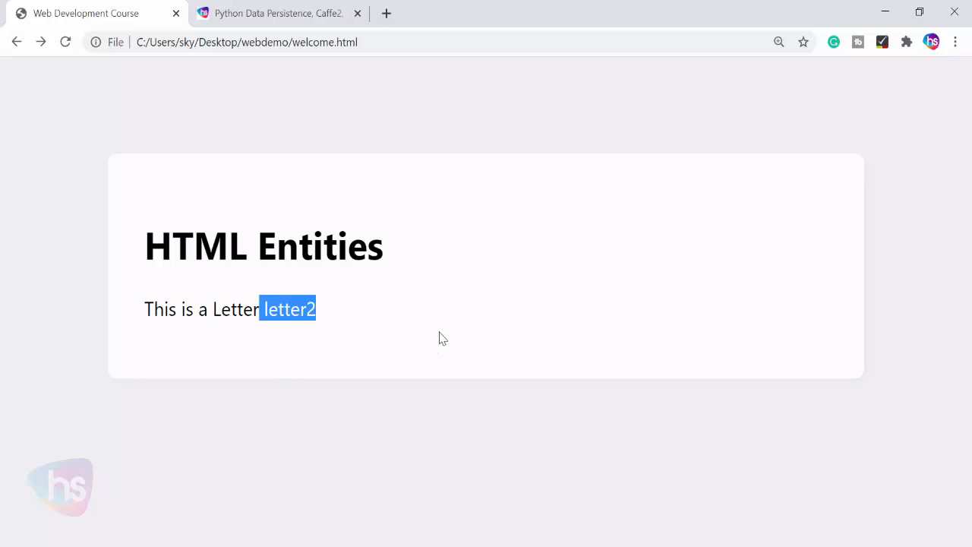
left_click(443, 337)
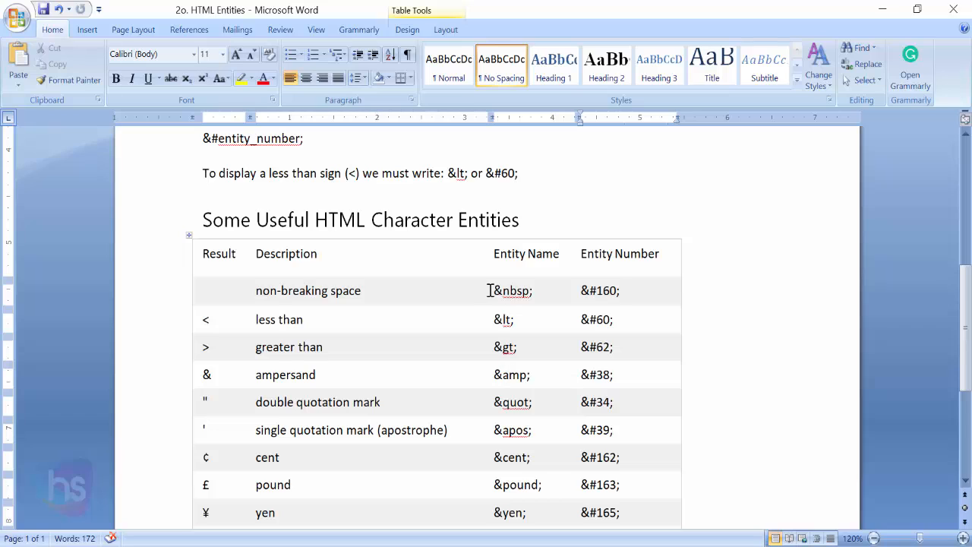
Insert seven &nbsp; entities after 'Letter' in the paragraph and save welcome.html
double_click(510, 290)
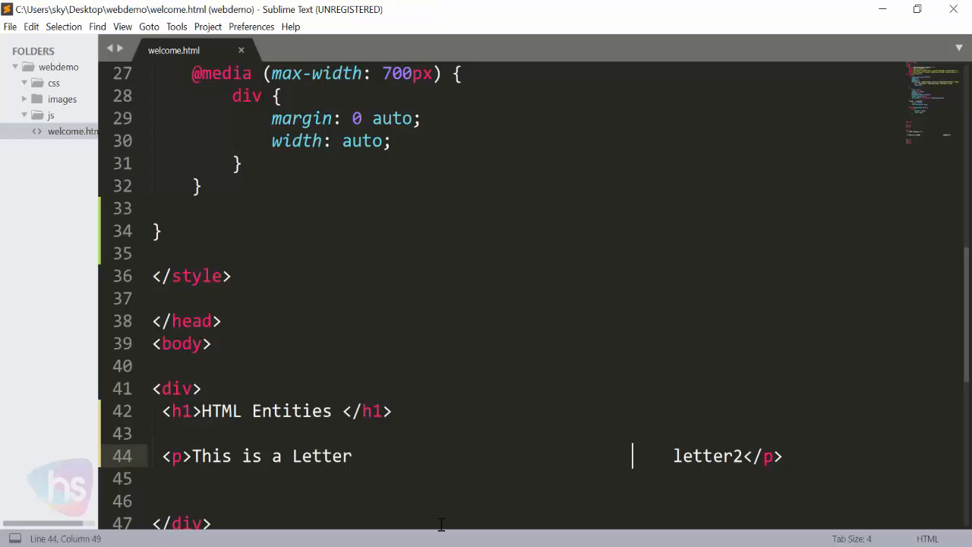
type("&nbsp;")
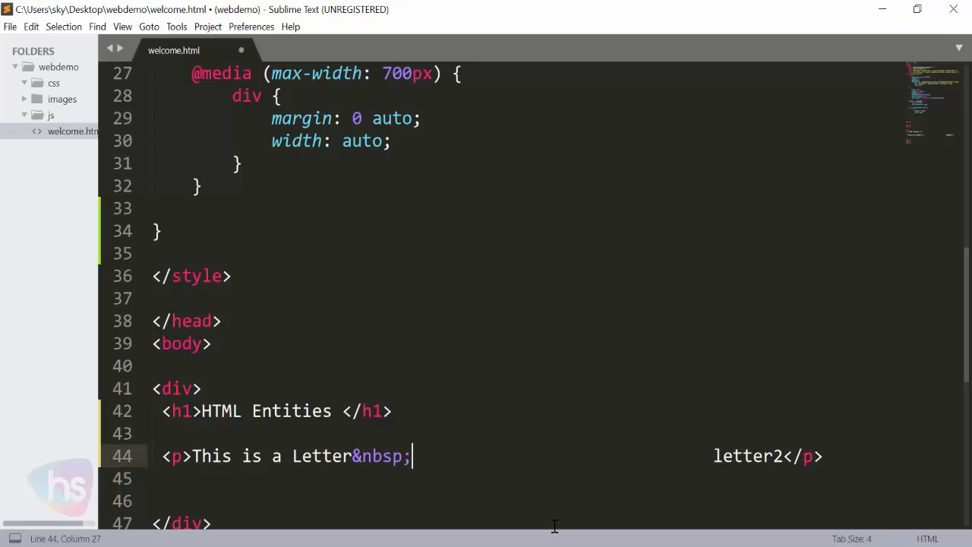
type("&nbsp;")
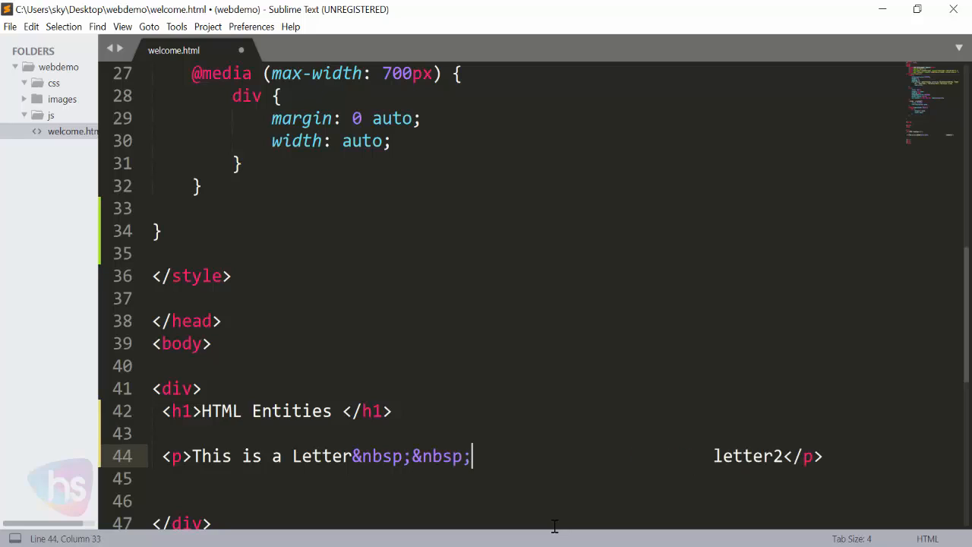
type("&nbsp;&nbsp;&nbsp;")
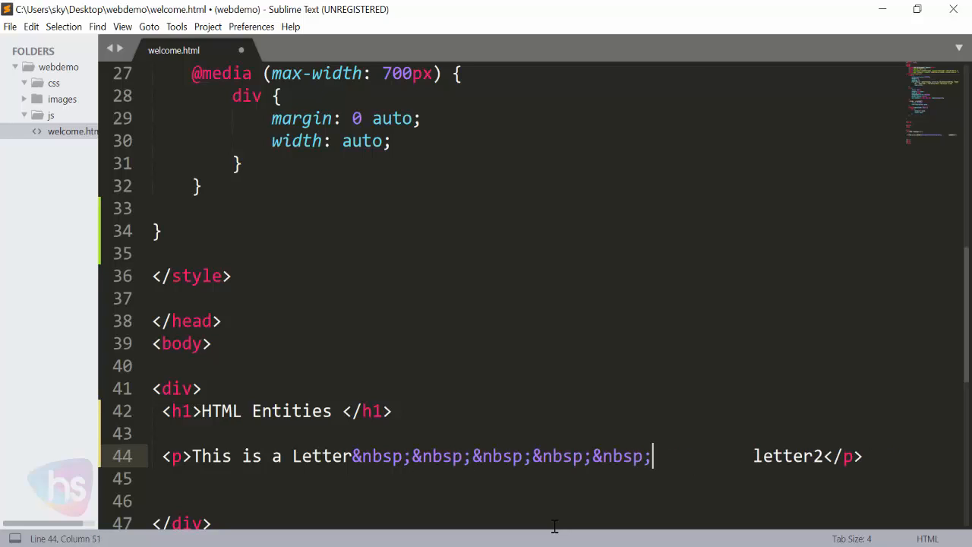
type("&nbsp;&nbsp;")
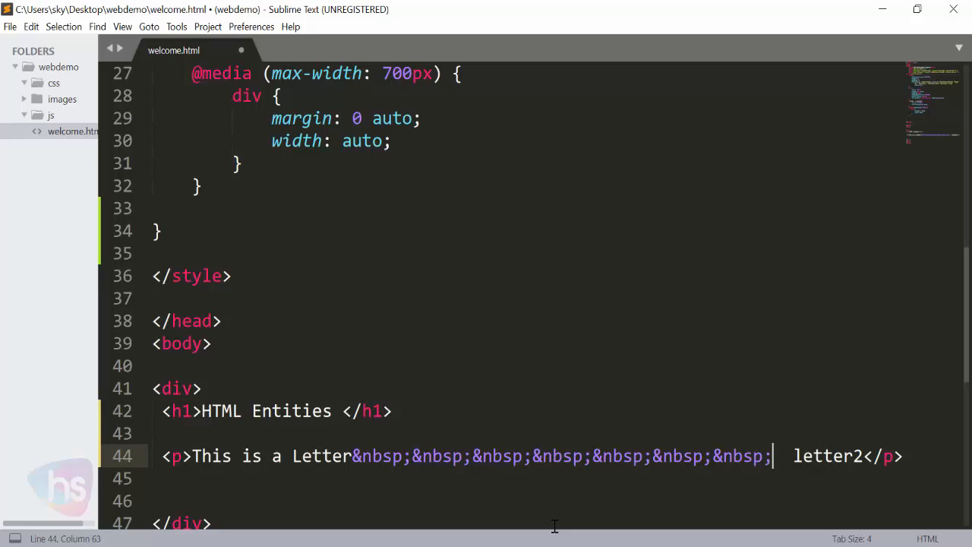
key("ctrl+s")
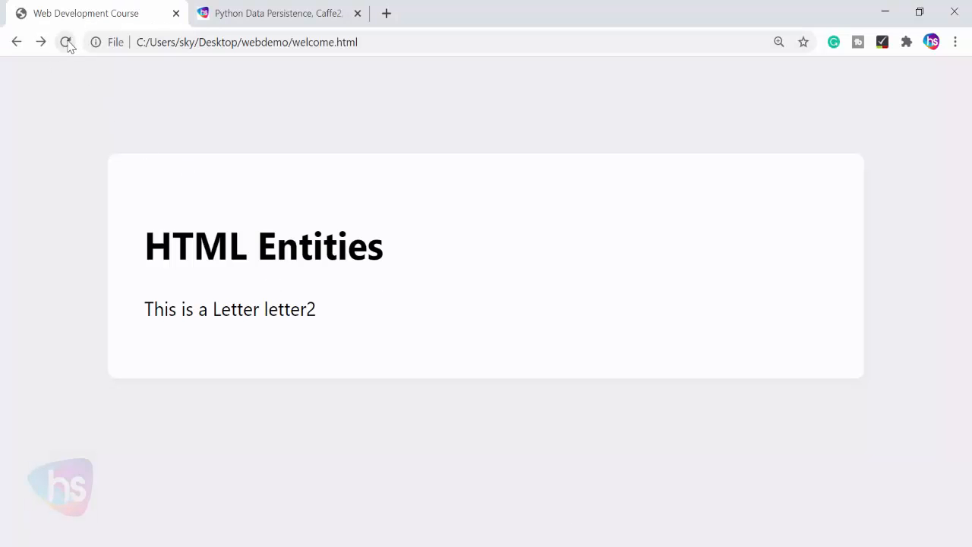
Reload the page to see the wider gap and copy the non-breaking spaces to repeat them
left_click(66, 43)
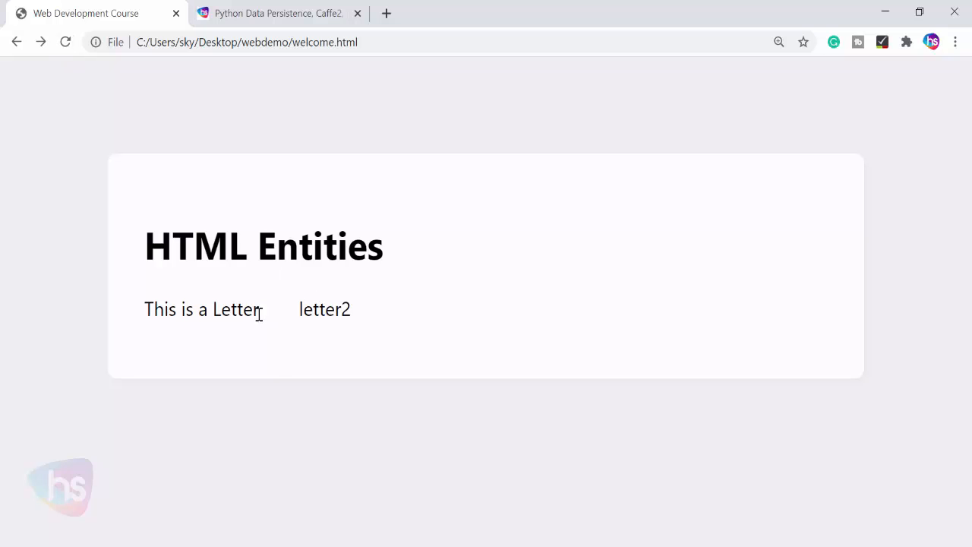
mouse_move(388, 352)
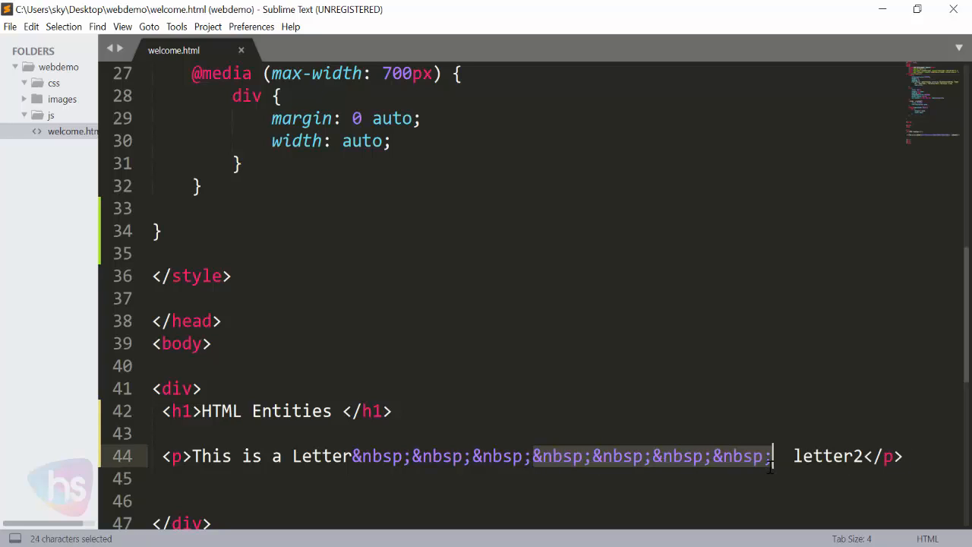
key("ctrl+c")
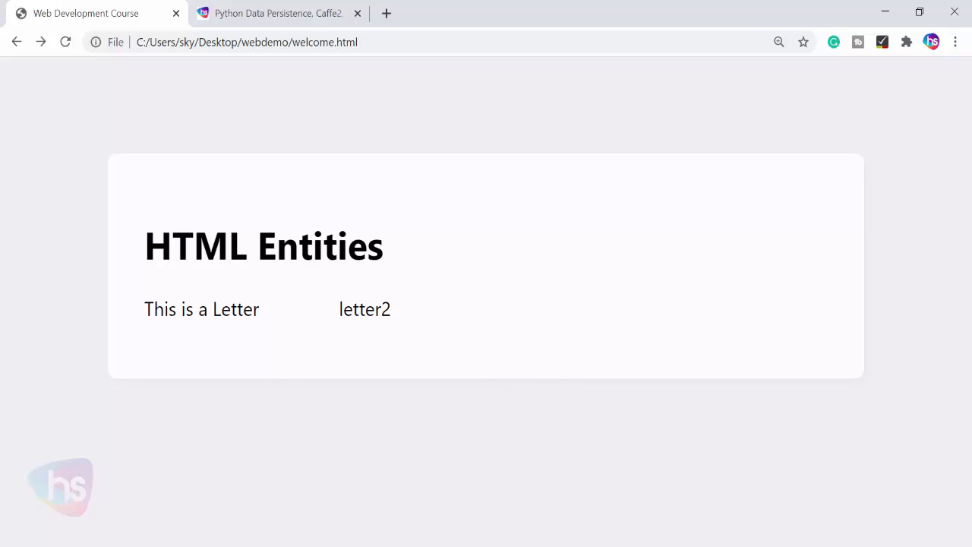
key("alt+tab")
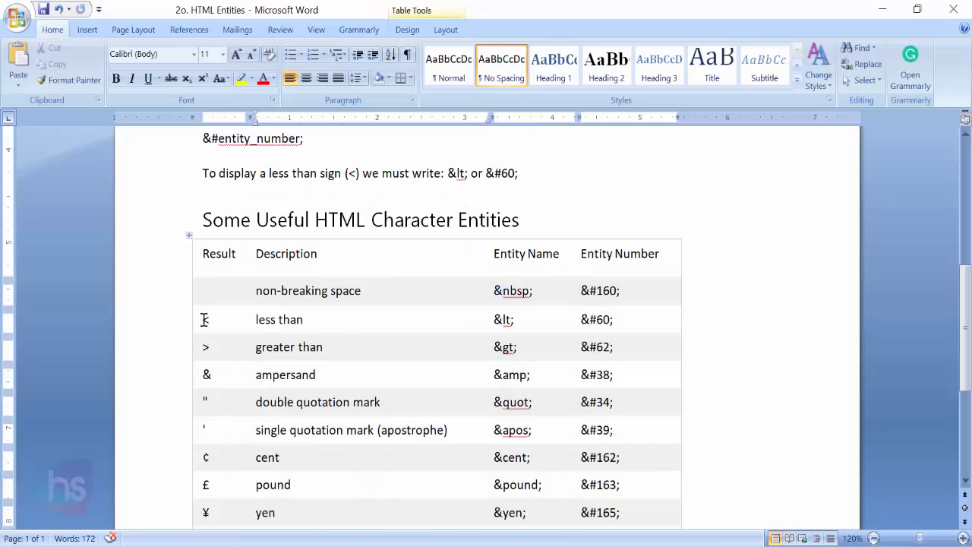
mouse_move(498, 319)
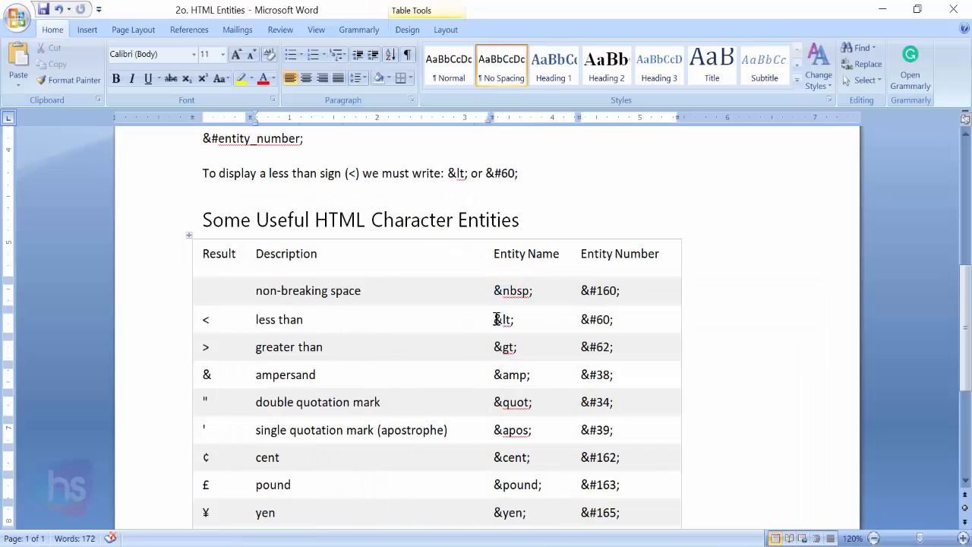
Insert an &lt; entity directly before letter2, then check the greater-than entry in the notes table
double_click(503, 319)
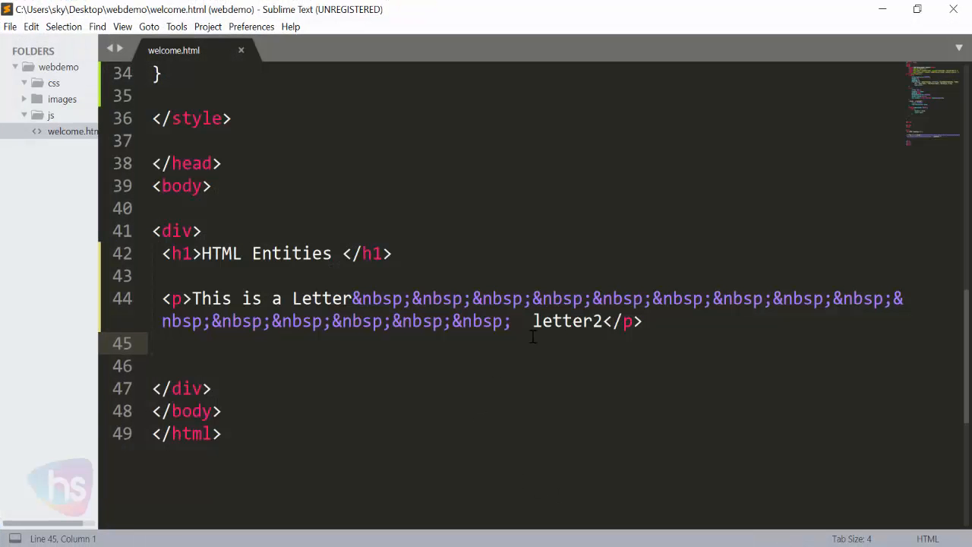
left_click(531, 321)
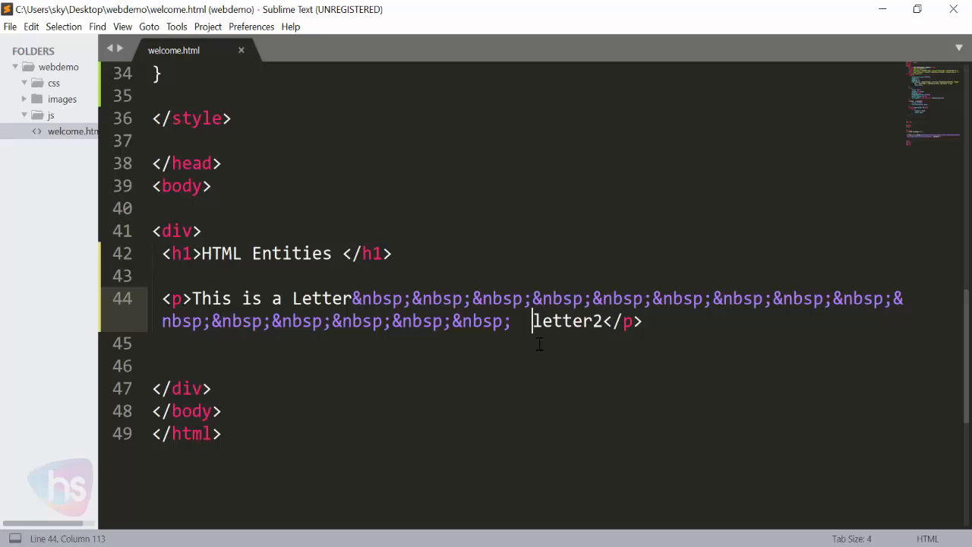
type("&lt;")
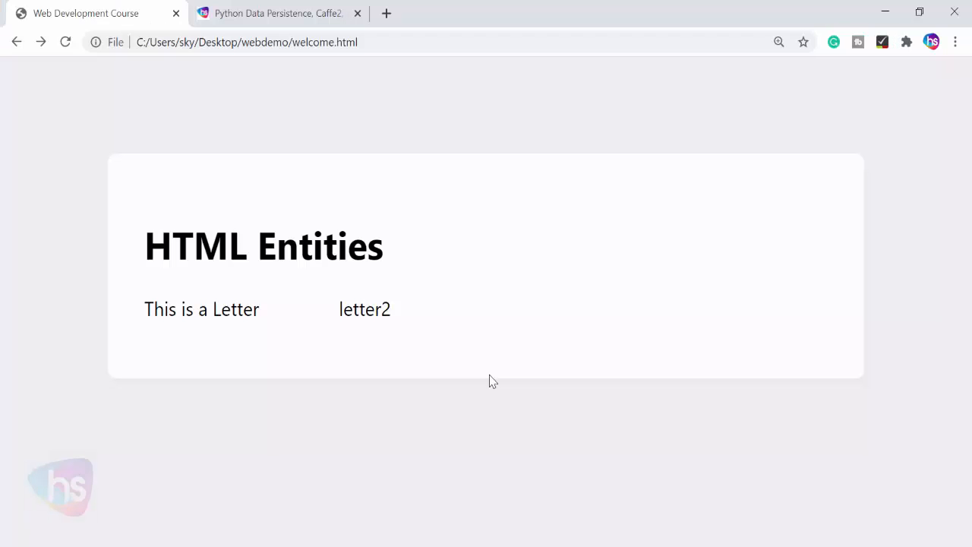
mouse_move(346, 310)
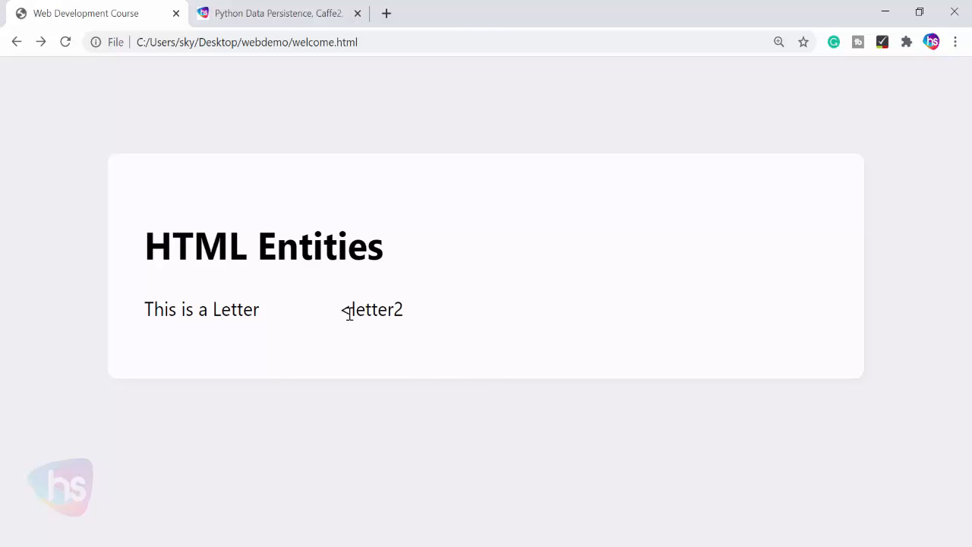
double_click(343, 310)
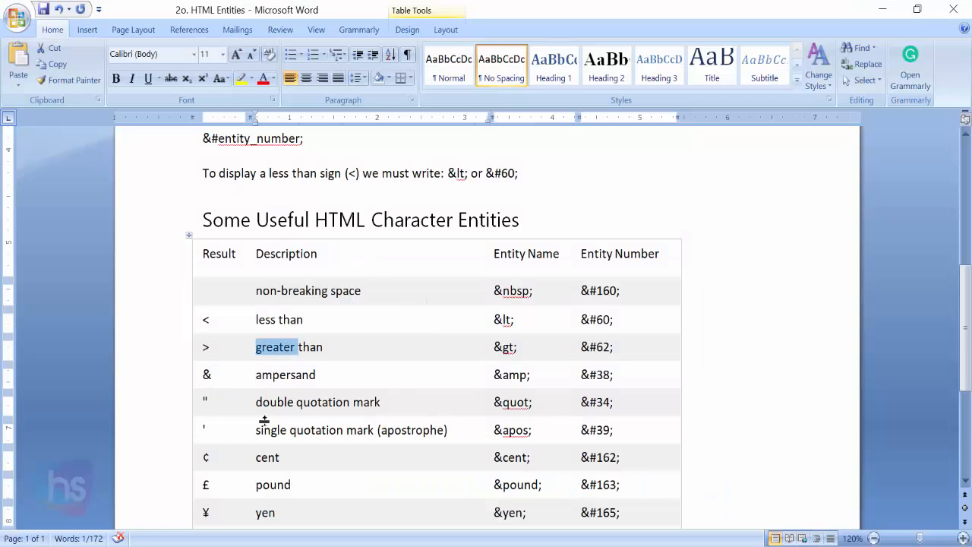
Look up the copyright entry in the entity table and switch back to welcome.html
scroll("down", 3)
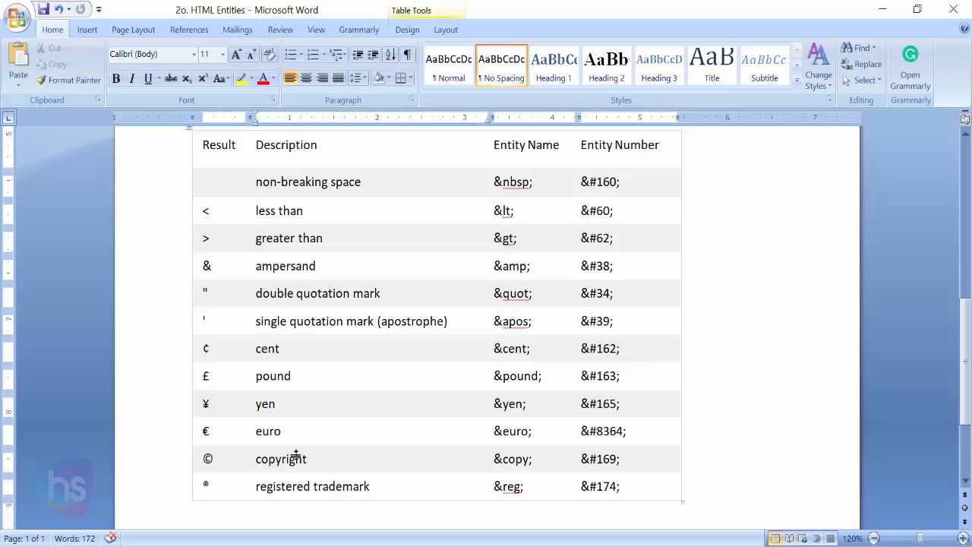
double_click(282, 486)
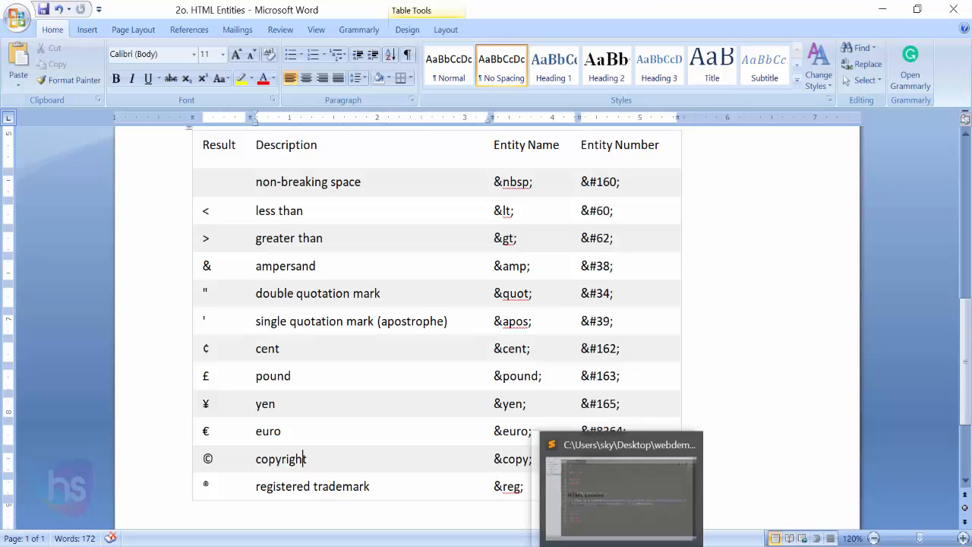
left_click(619, 486)
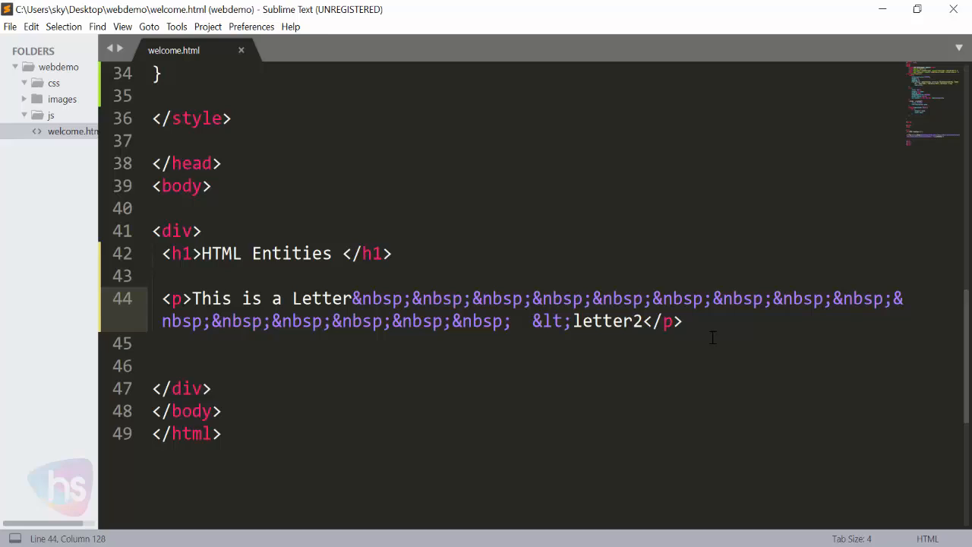
Add a paragraph 'all rights are reserved &copy;' below the spaced paragraph
type("<p></p>")
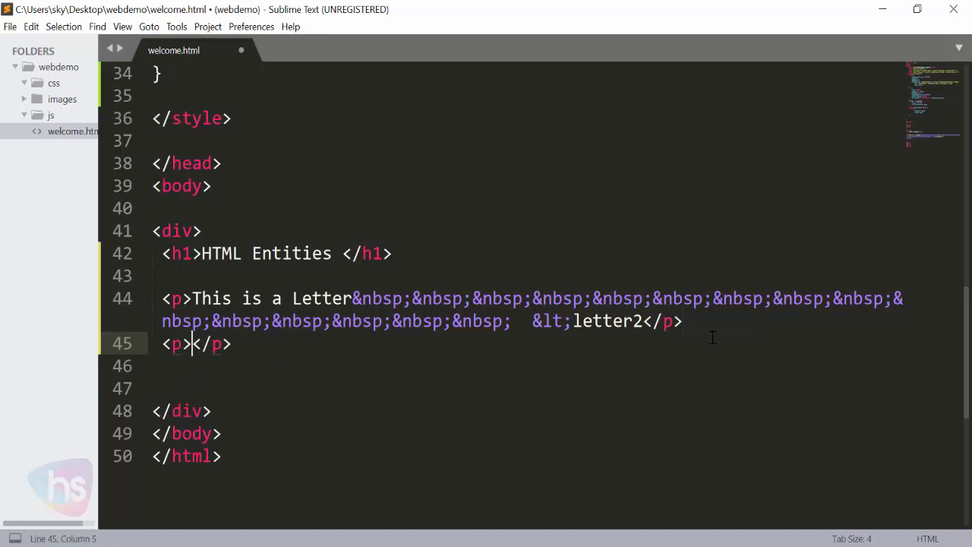
type("all rights a")
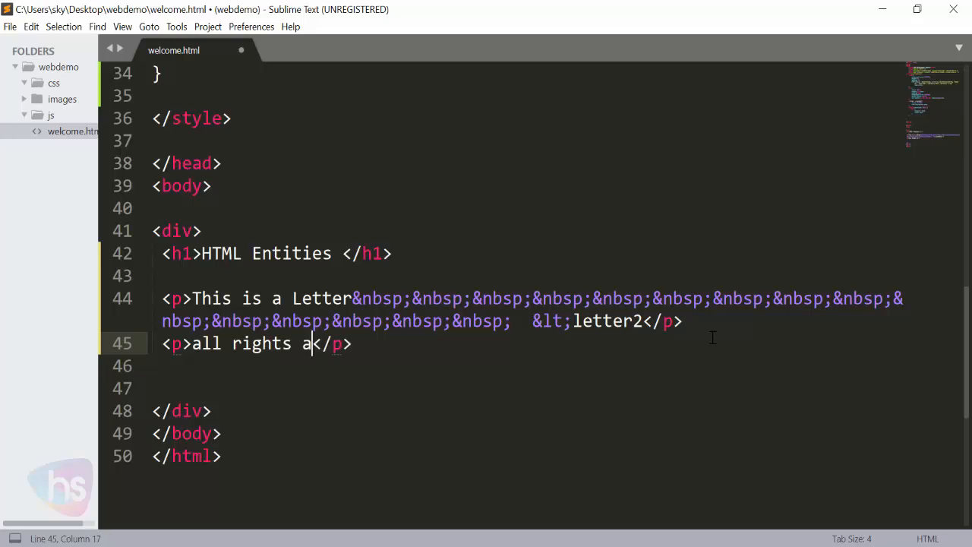
type("re reserve")
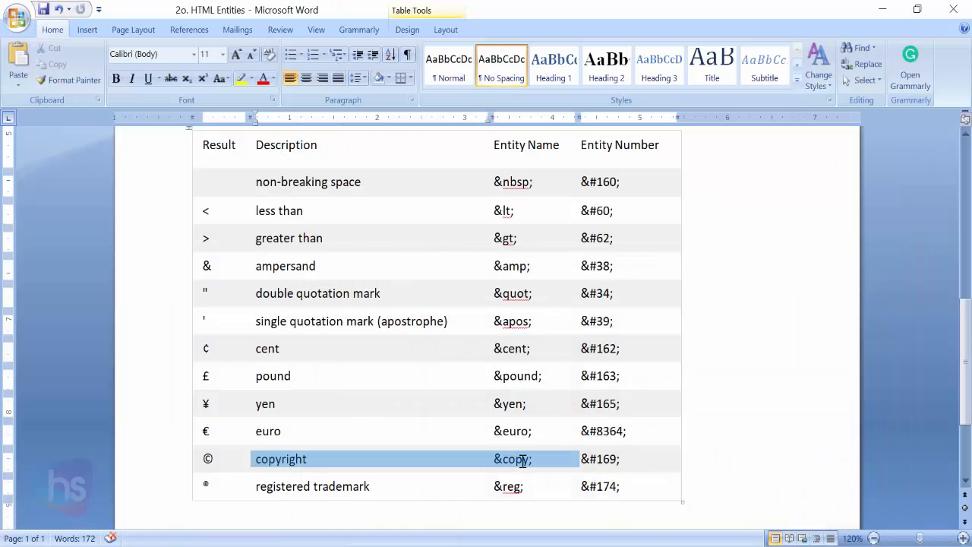
left_click(512, 458)
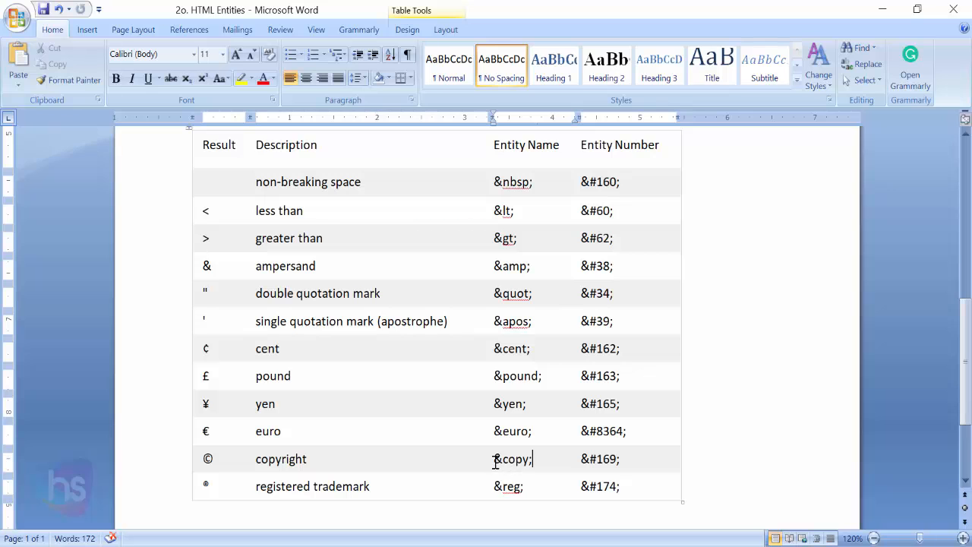
double_click(512, 458)
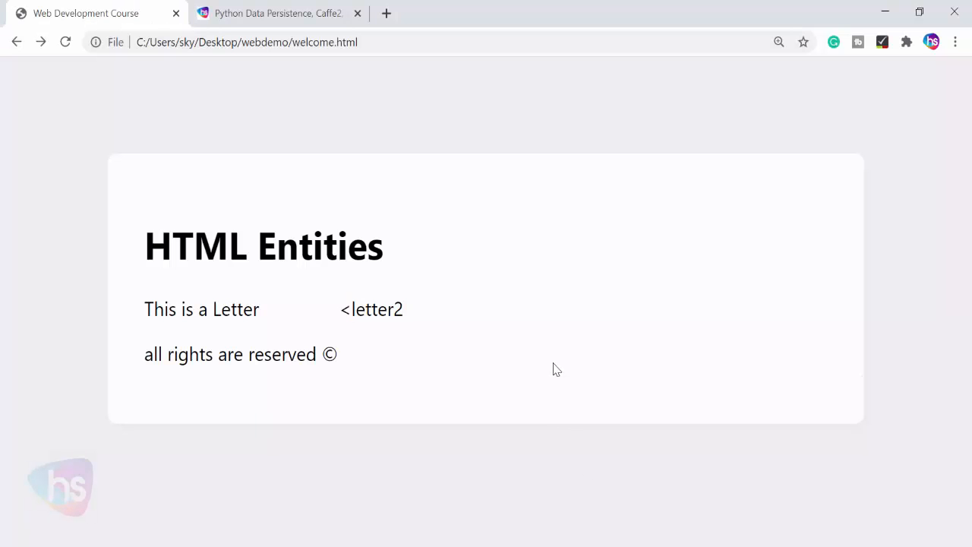
left_click_drag(189, 354, 340, 353)
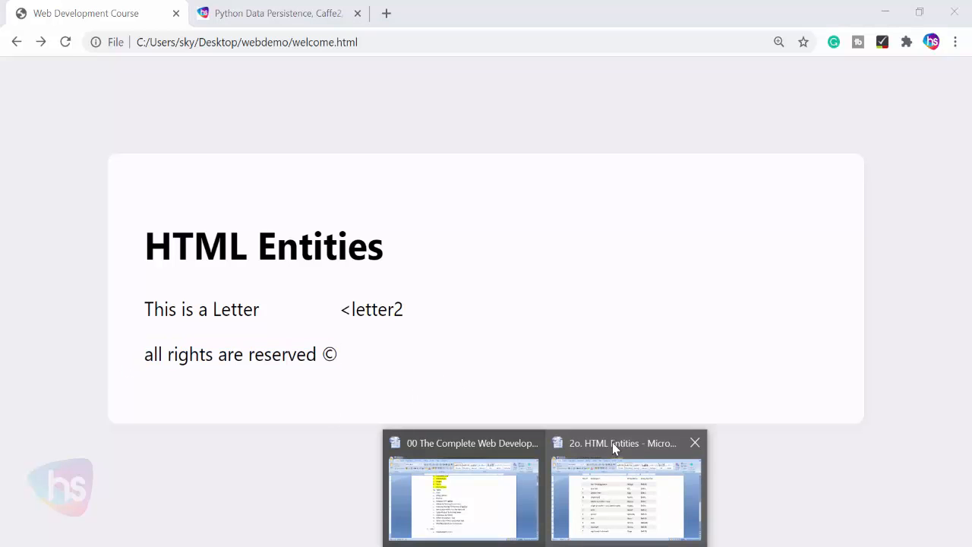
Return to the HTML Entities notes with the full useful entities table in view, clearing the copyright highlight
left_click(626, 486)
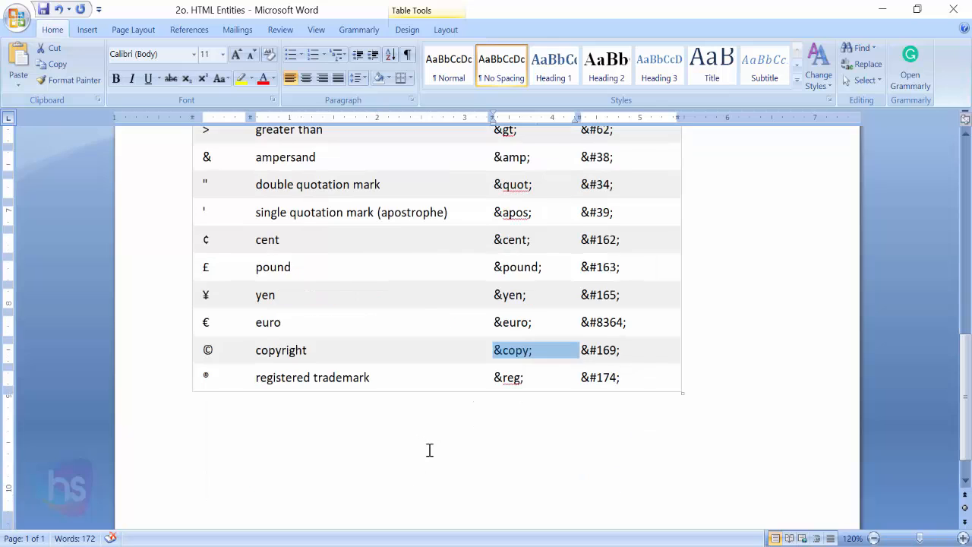
scroll("up", 3)
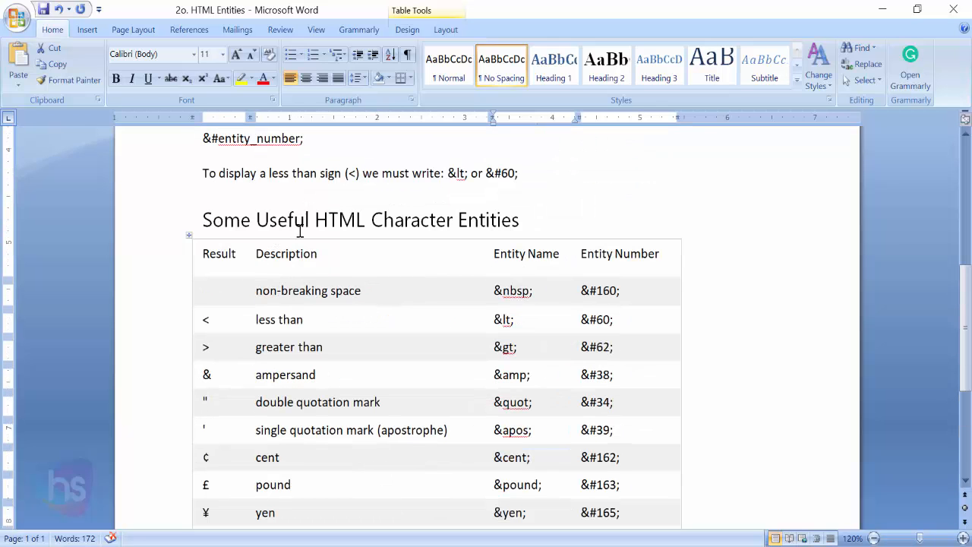
mouse_move(577, 225)
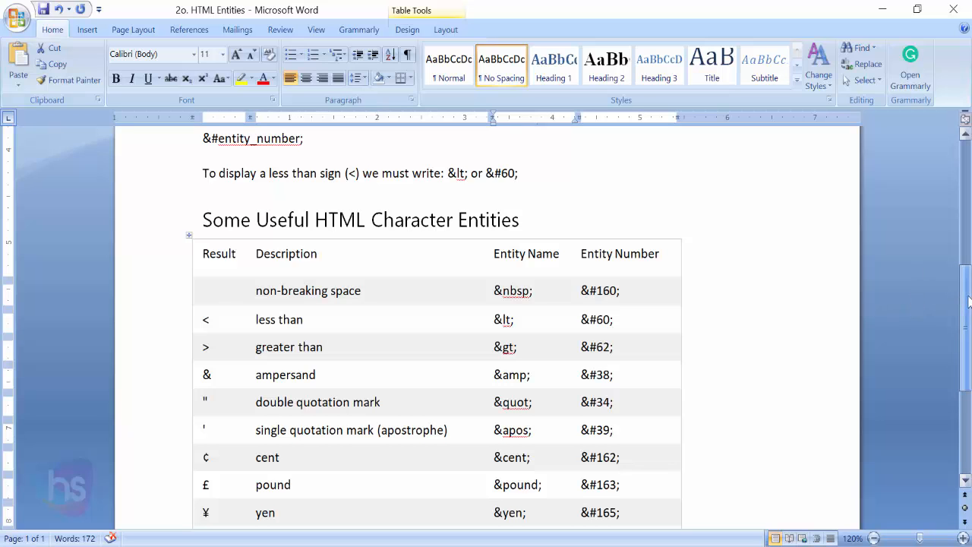
scroll("down", 3)
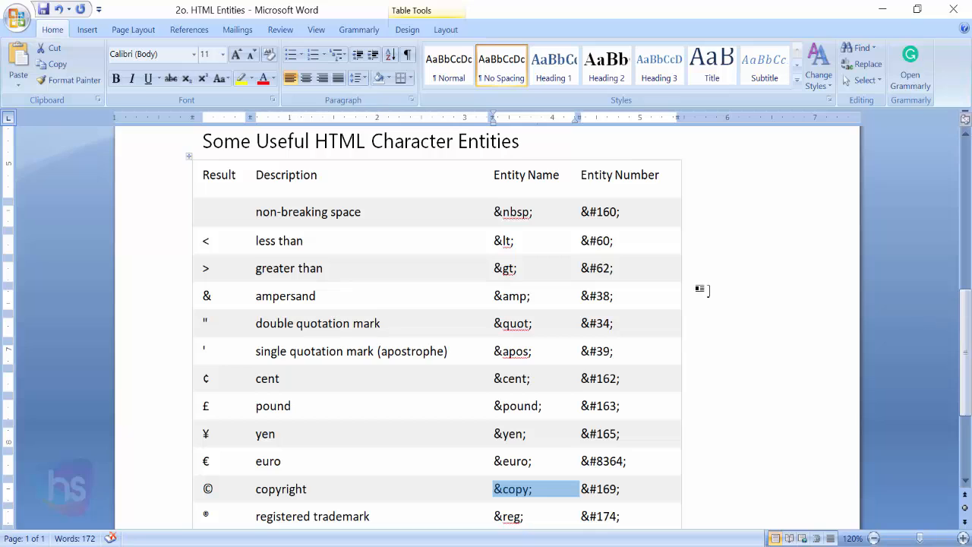
left_click(614, 268)
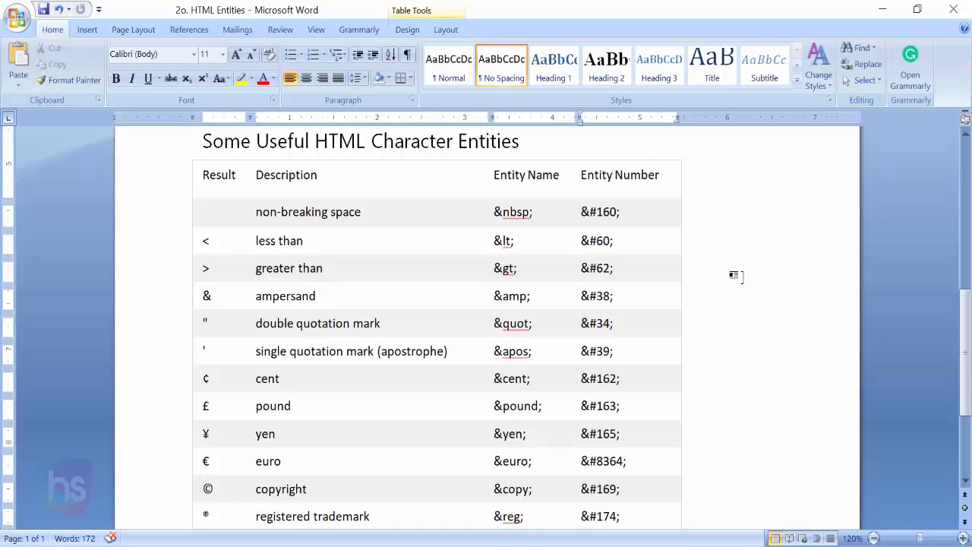
left_click(615, 267)
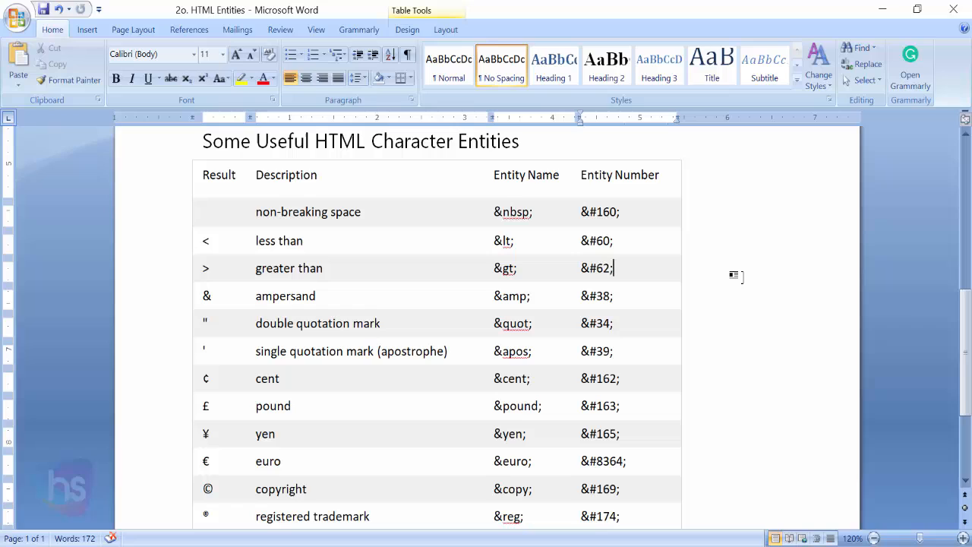